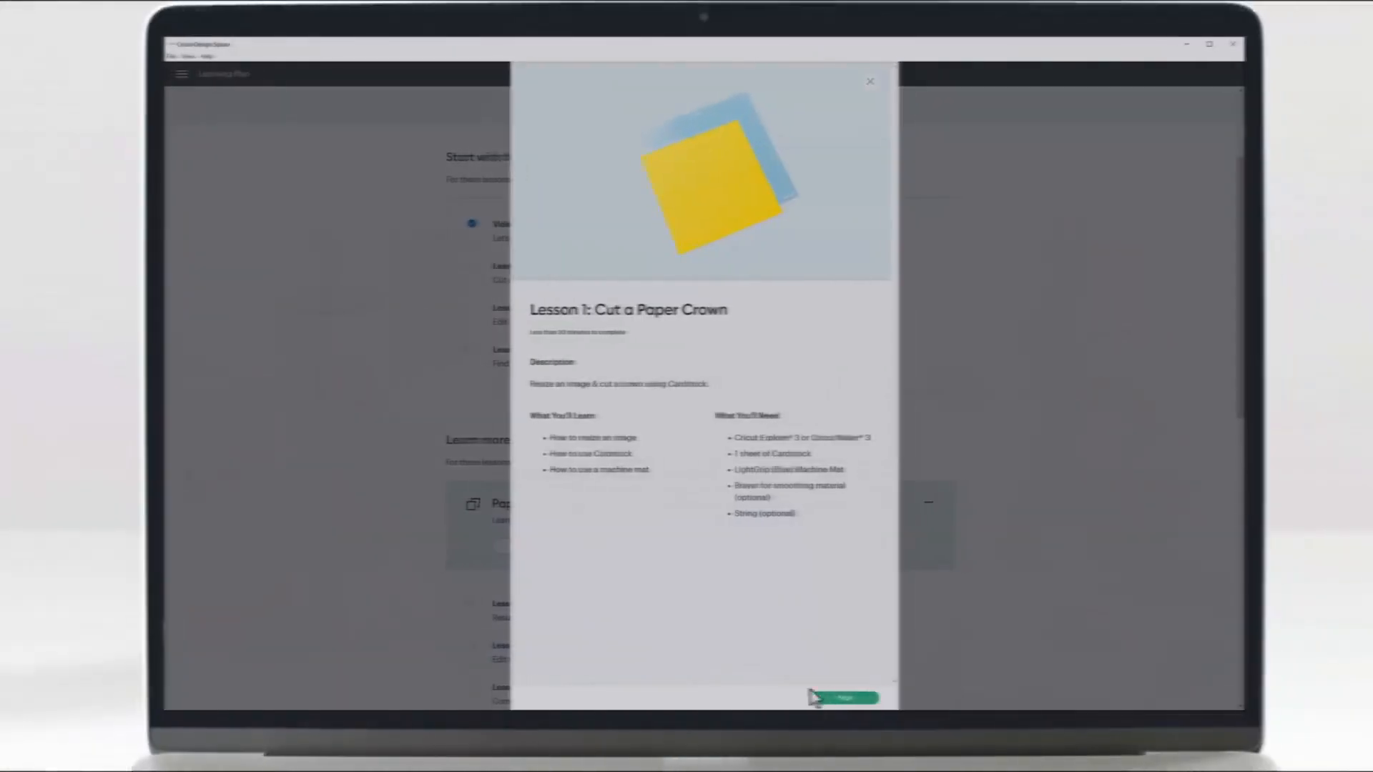
Step: Begin Lesson 1: Cut a Paper Crown from the Learning Plan
click(843, 698)
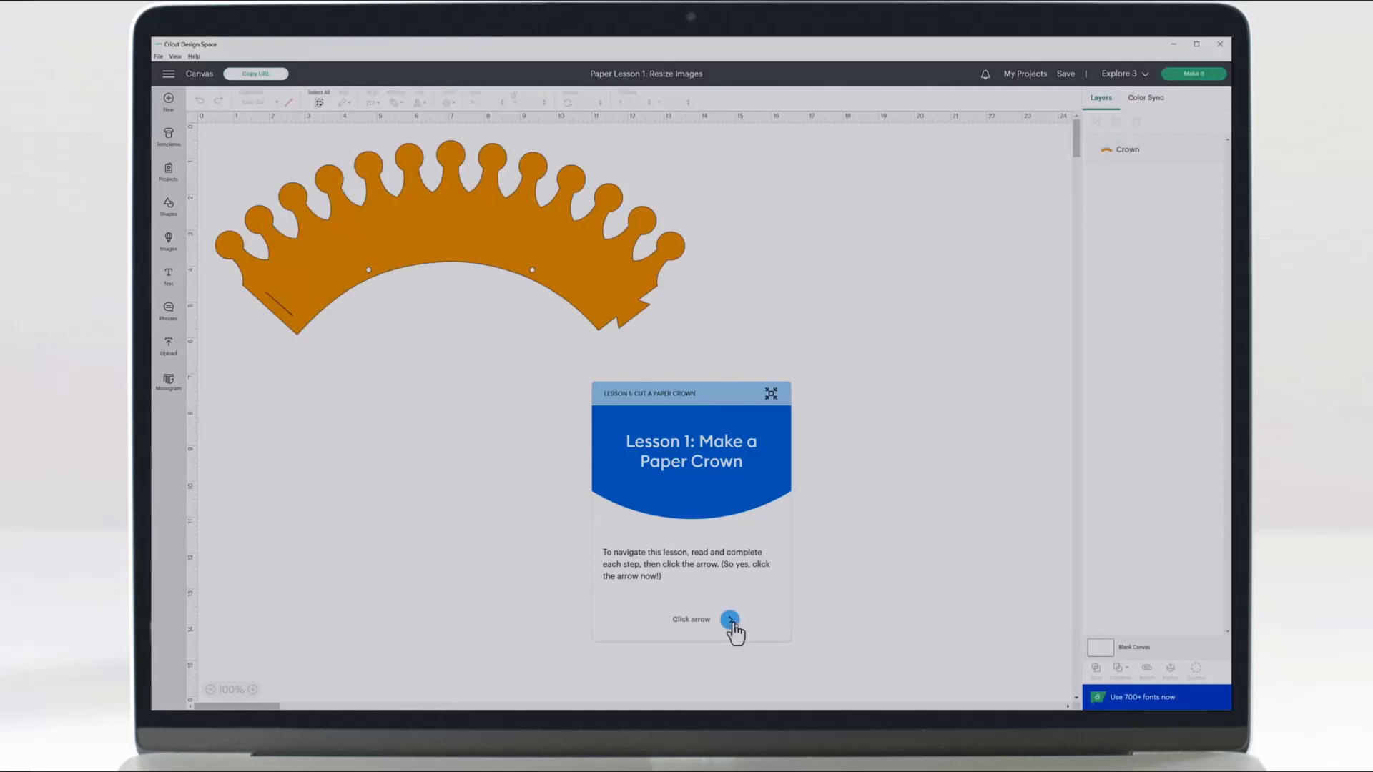
Step: Step through the lesson card and continue through Make It with a 12 in × 12 in mat
click(729, 620)
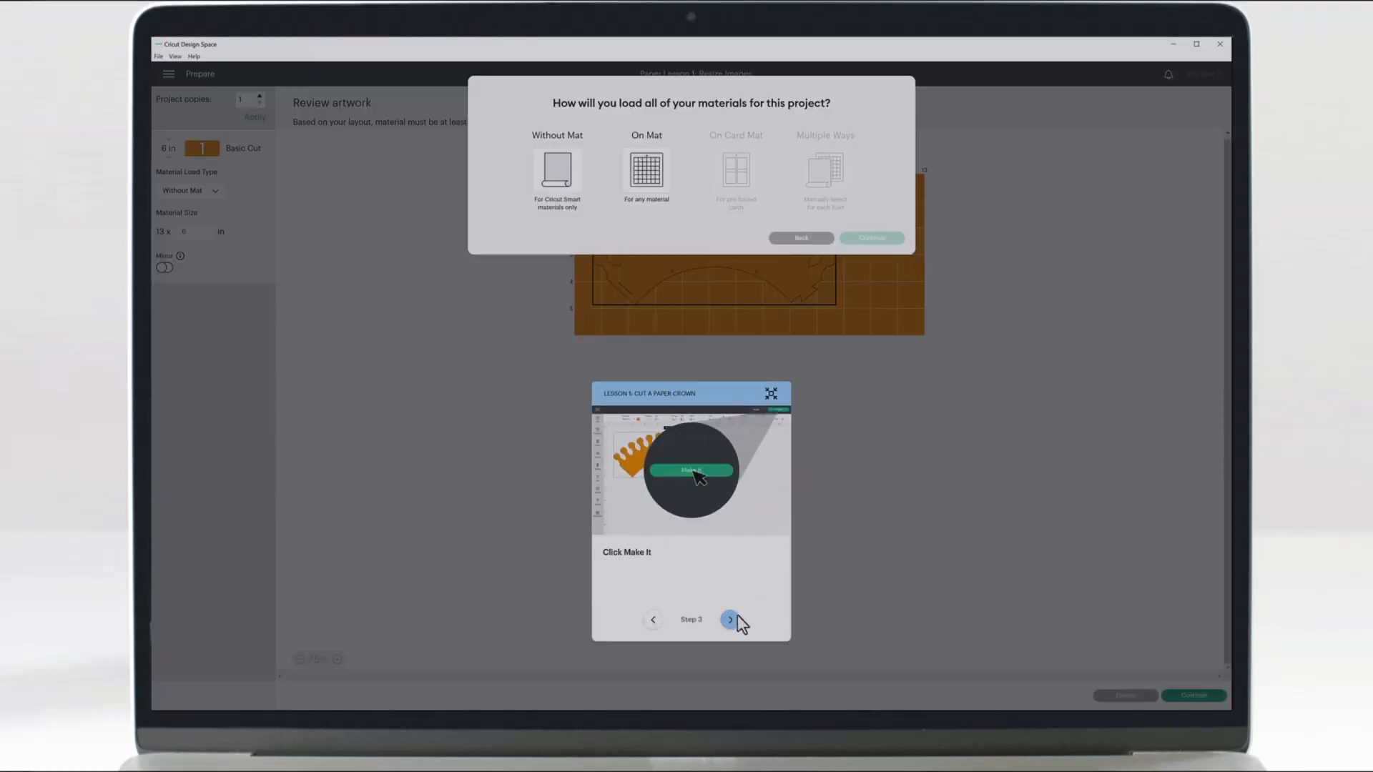
click(646, 172)
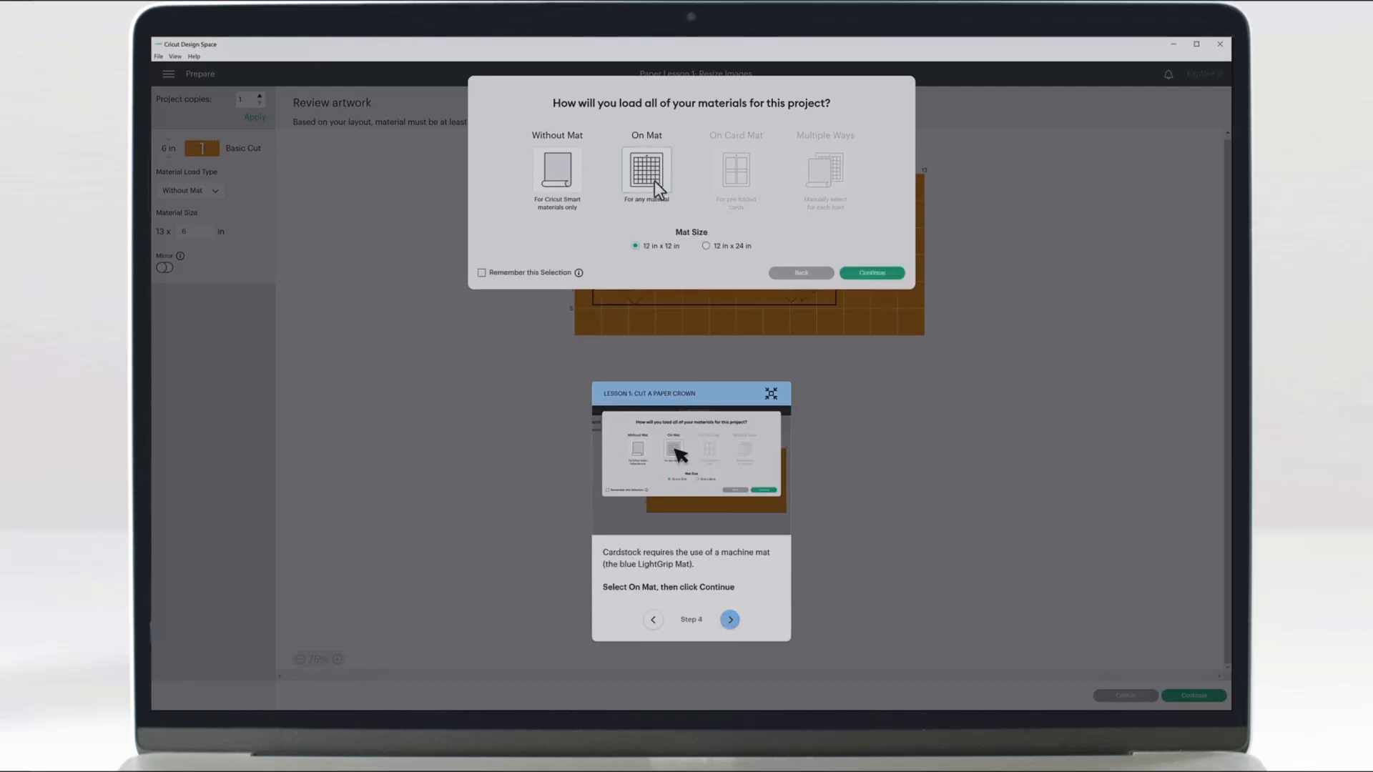
click(871, 273)
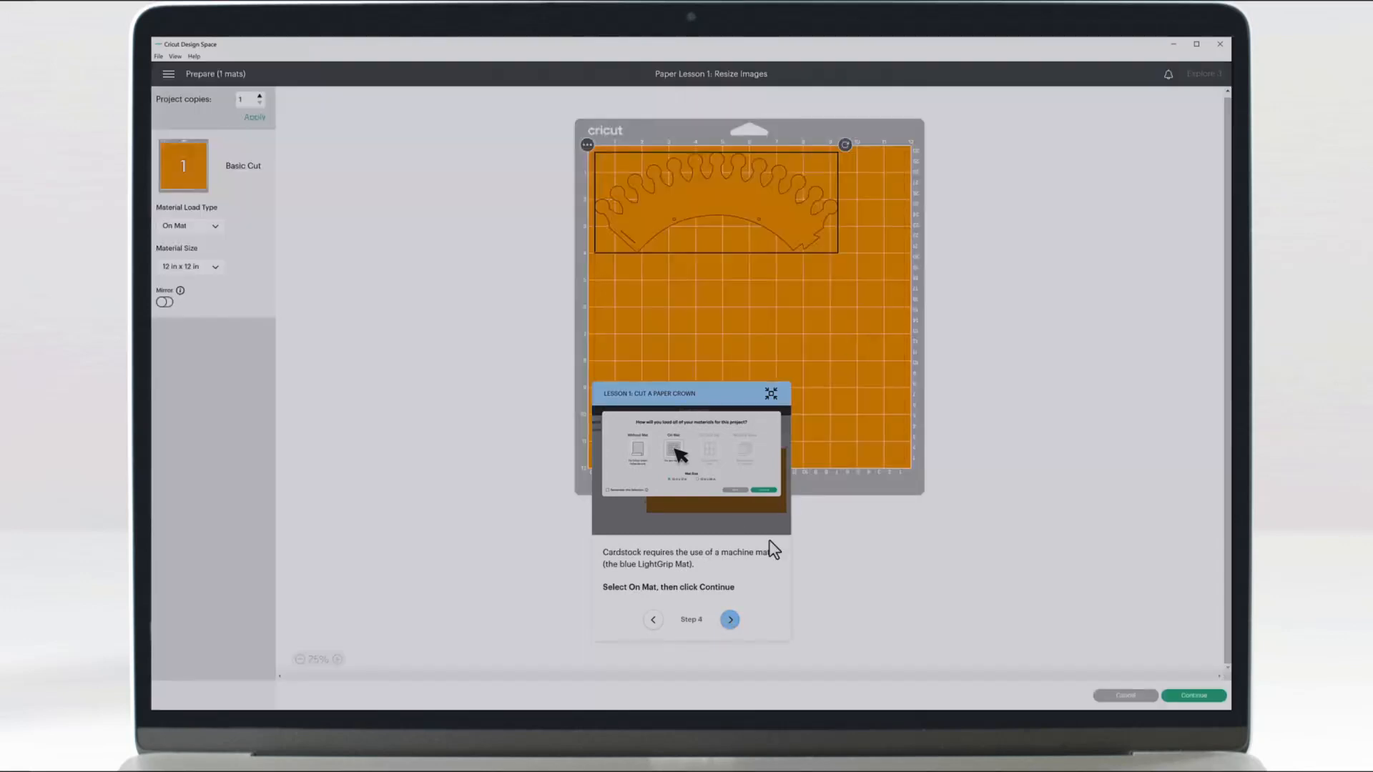
click(730, 619)
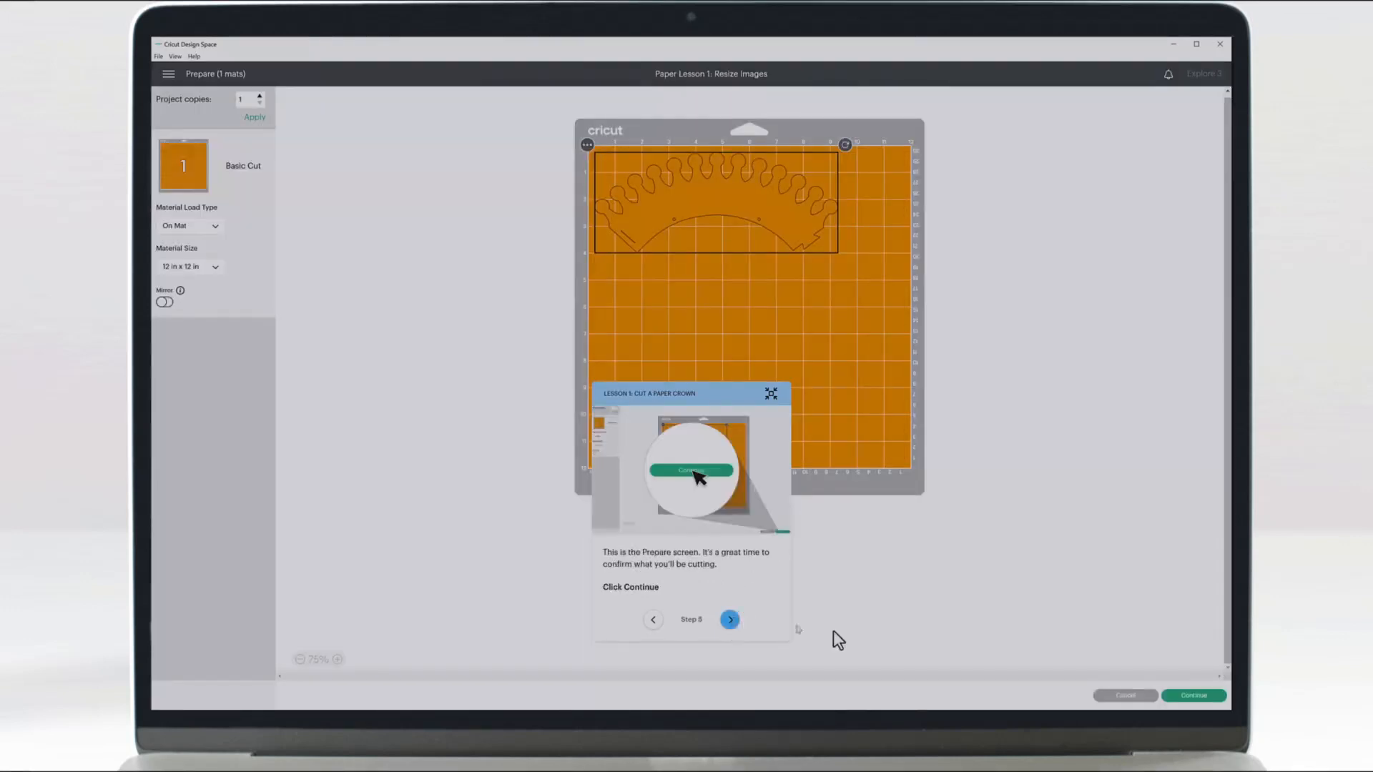
click(691, 471)
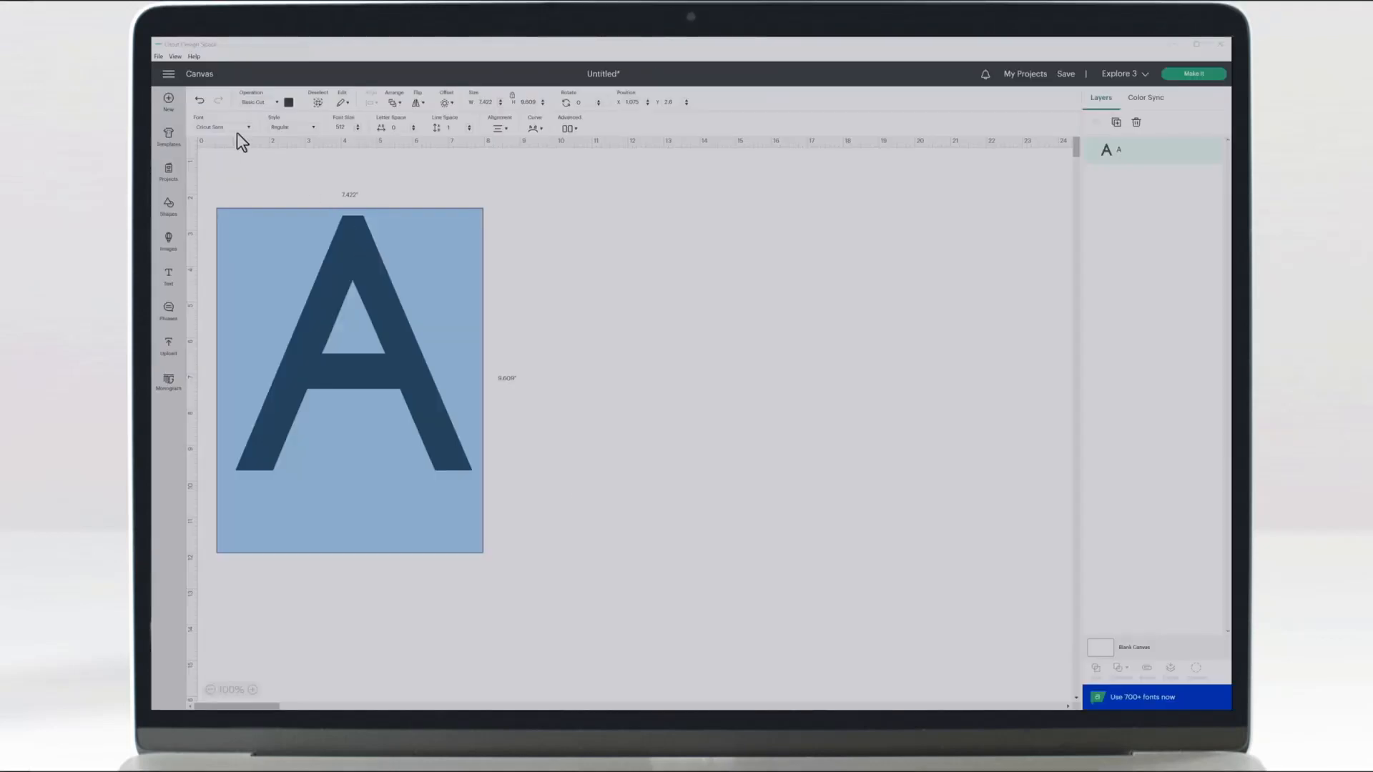
Step: Select the DASILVA text and leaf vine and apply Align > Center Horizontally
click(223, 128)
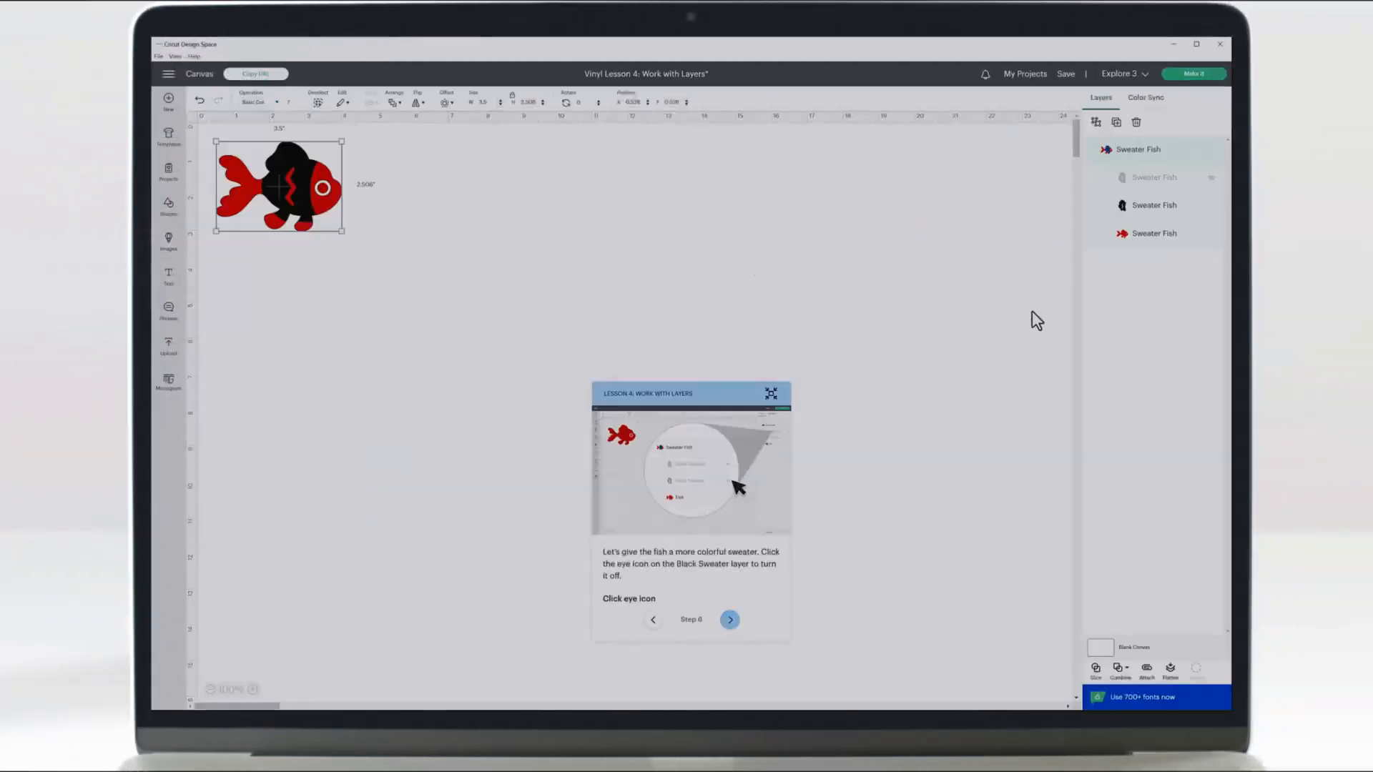
click(371, 98)
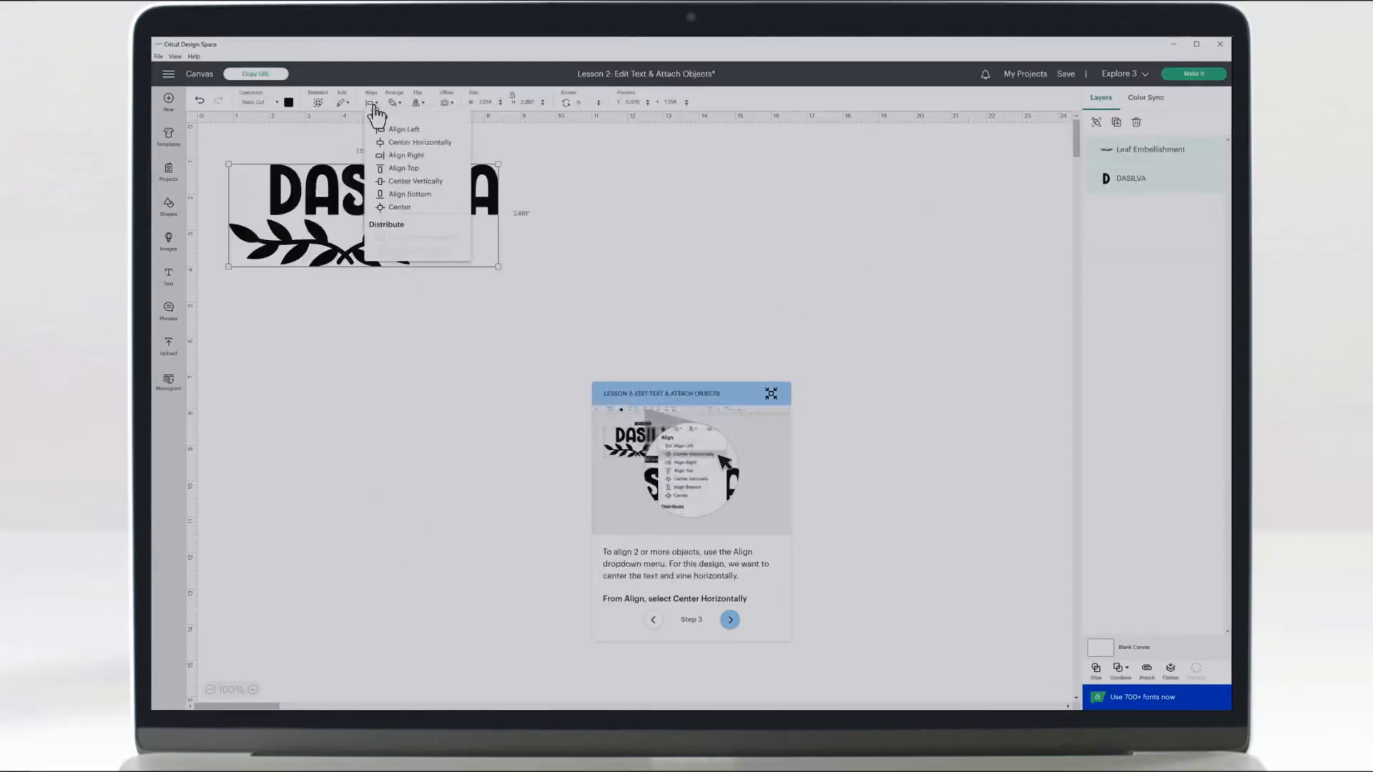
click(421, 142)
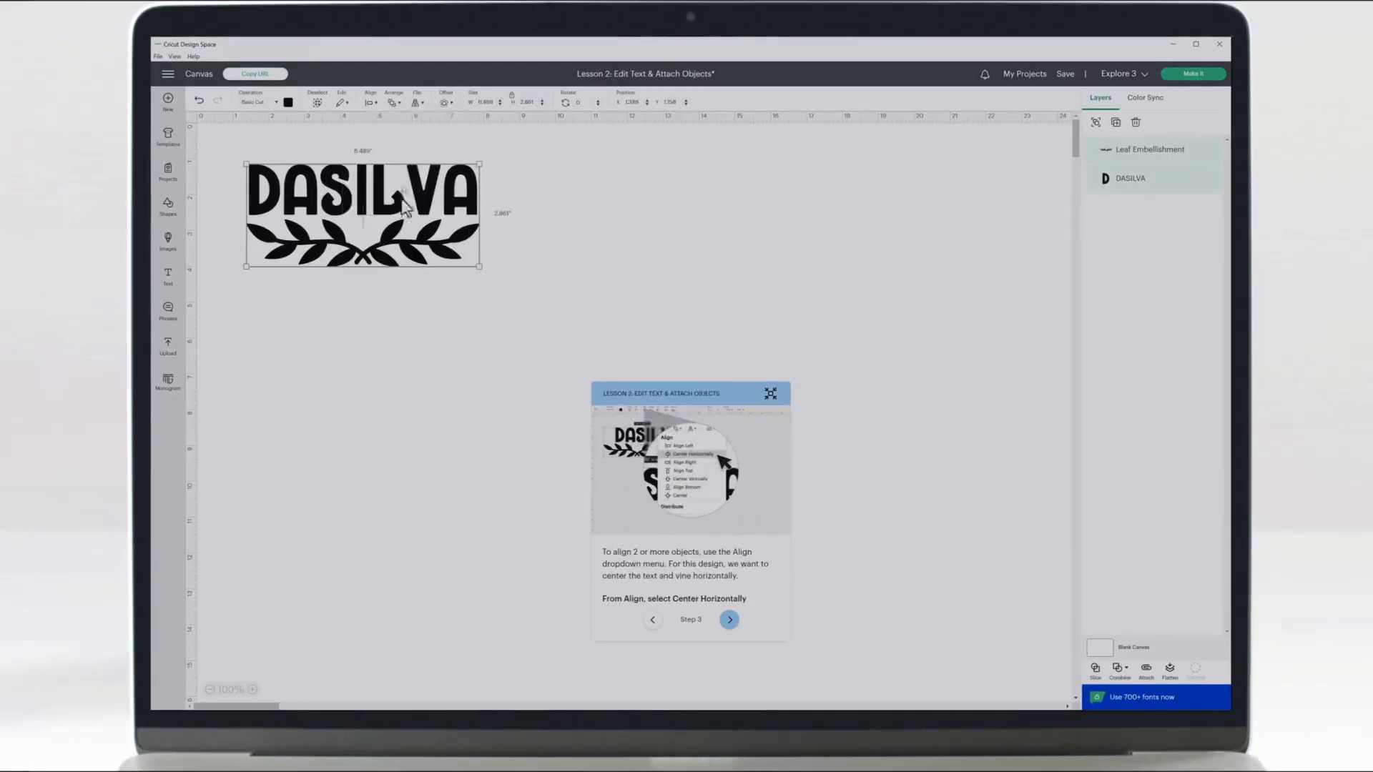